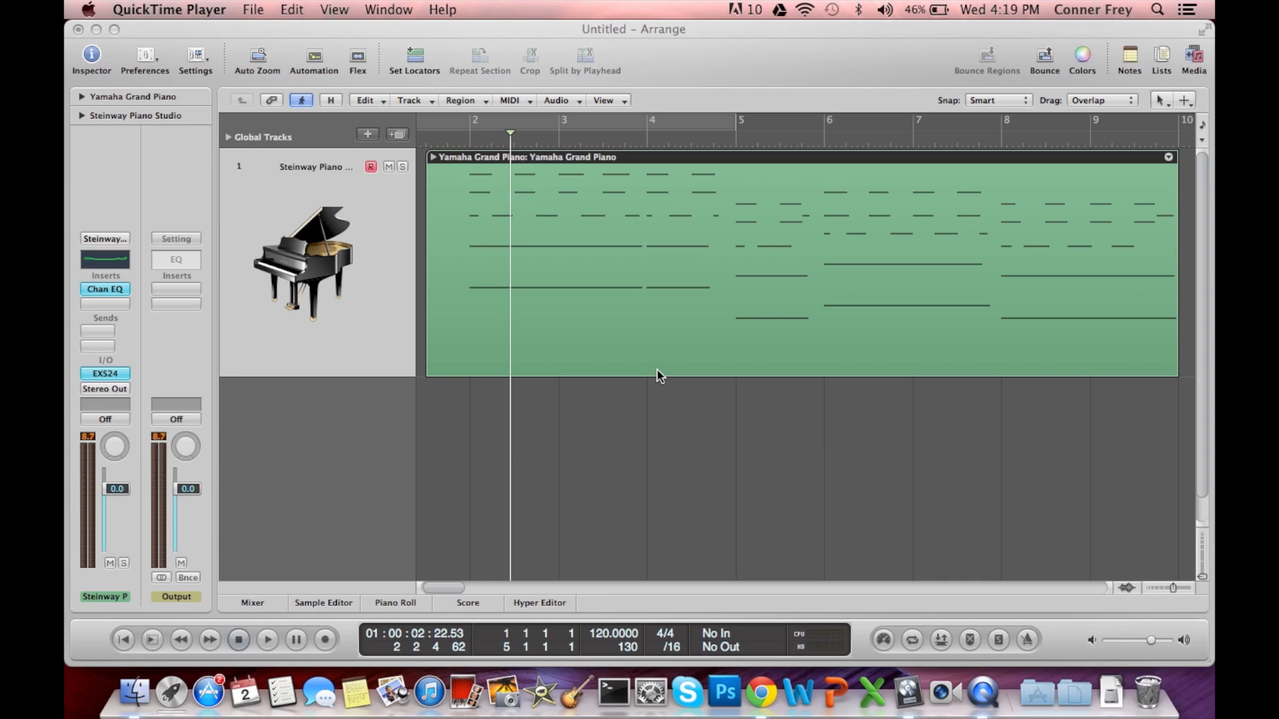
mouse_move(449, 177)
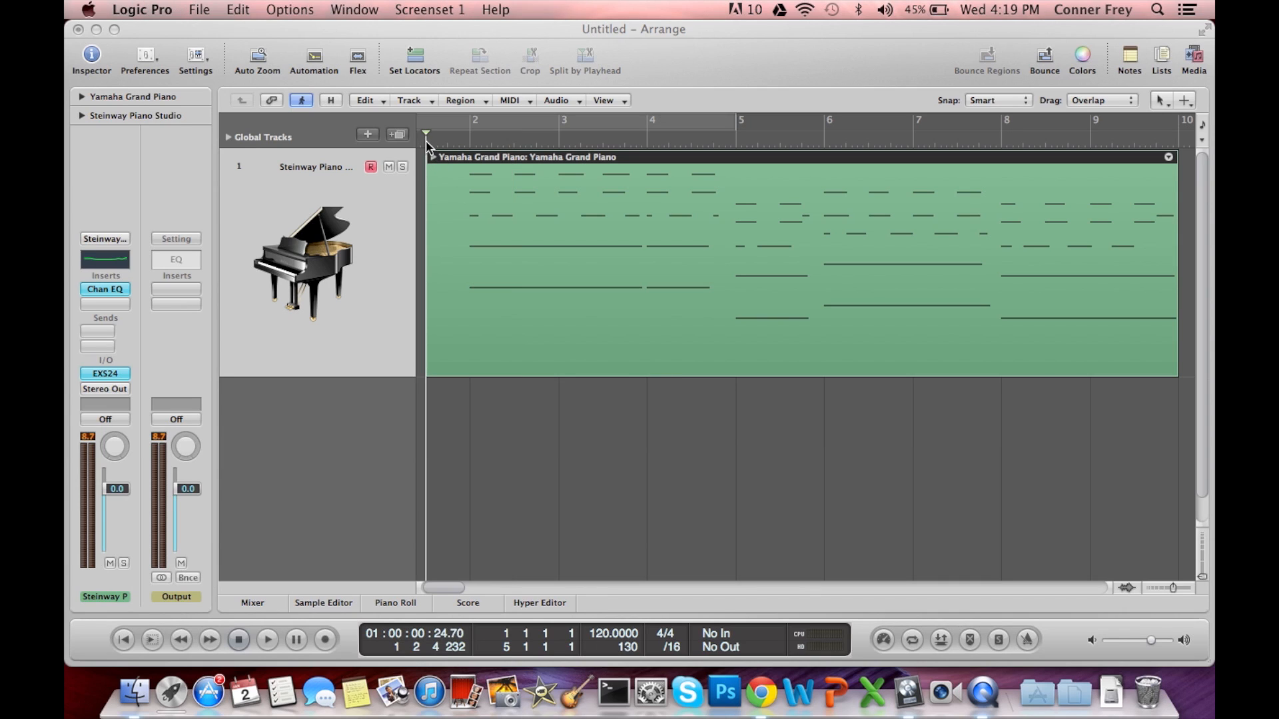
Open the Yamaha Grand Piano region in the Piano Roll with the Hyper Draw lane shown.
left_click(266, 639)
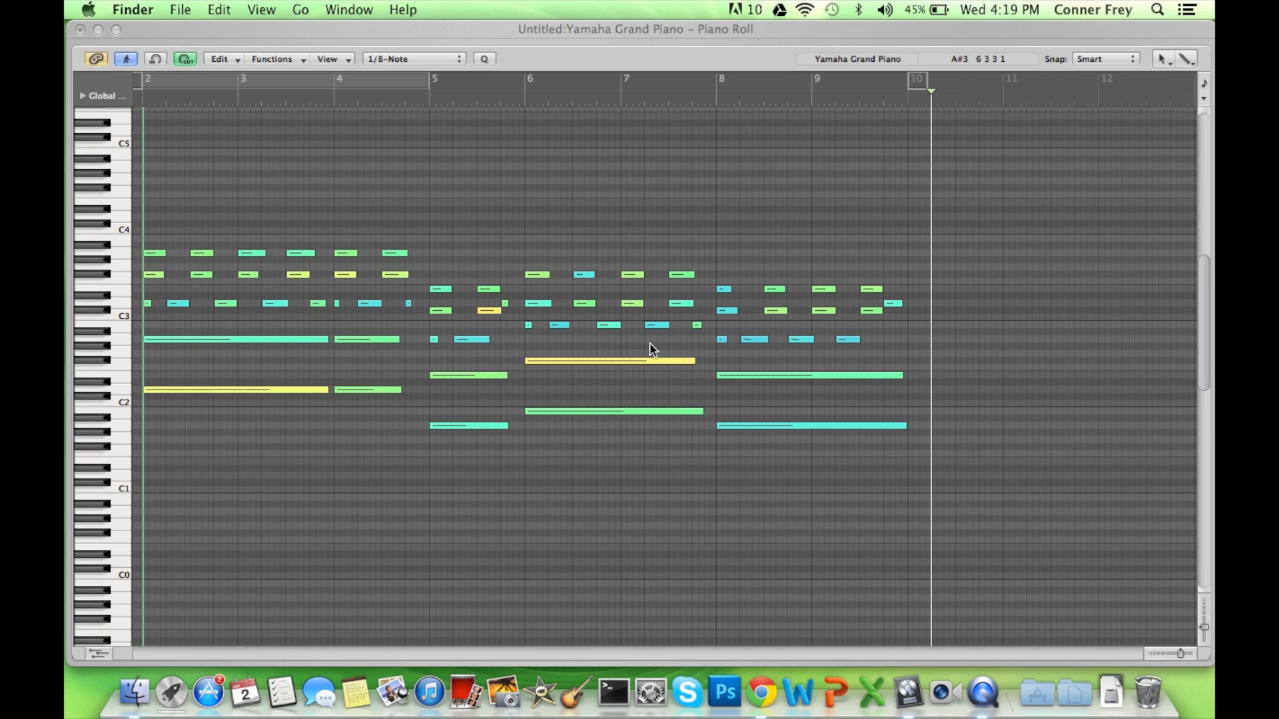
mouse_move(656, 343)
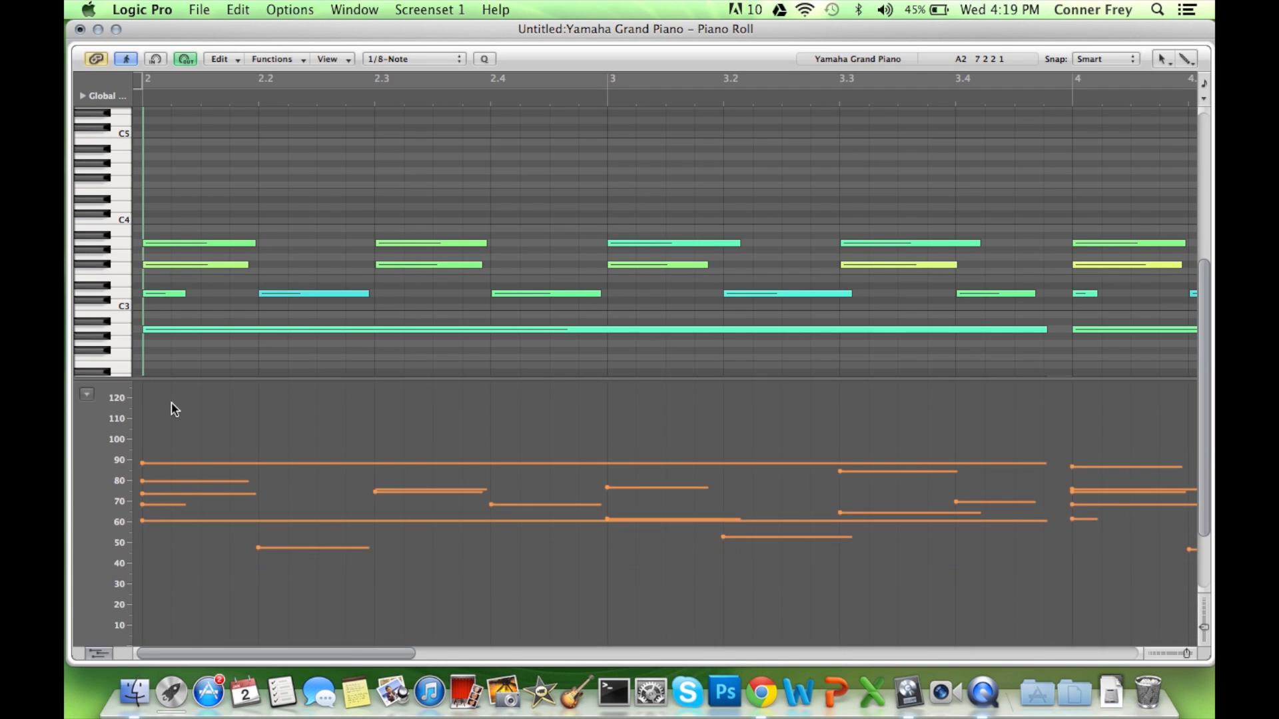
Switch Hyper Draw to Sustain (CC64) and draw a value of 127 at the region start.
left_click(86, 394)
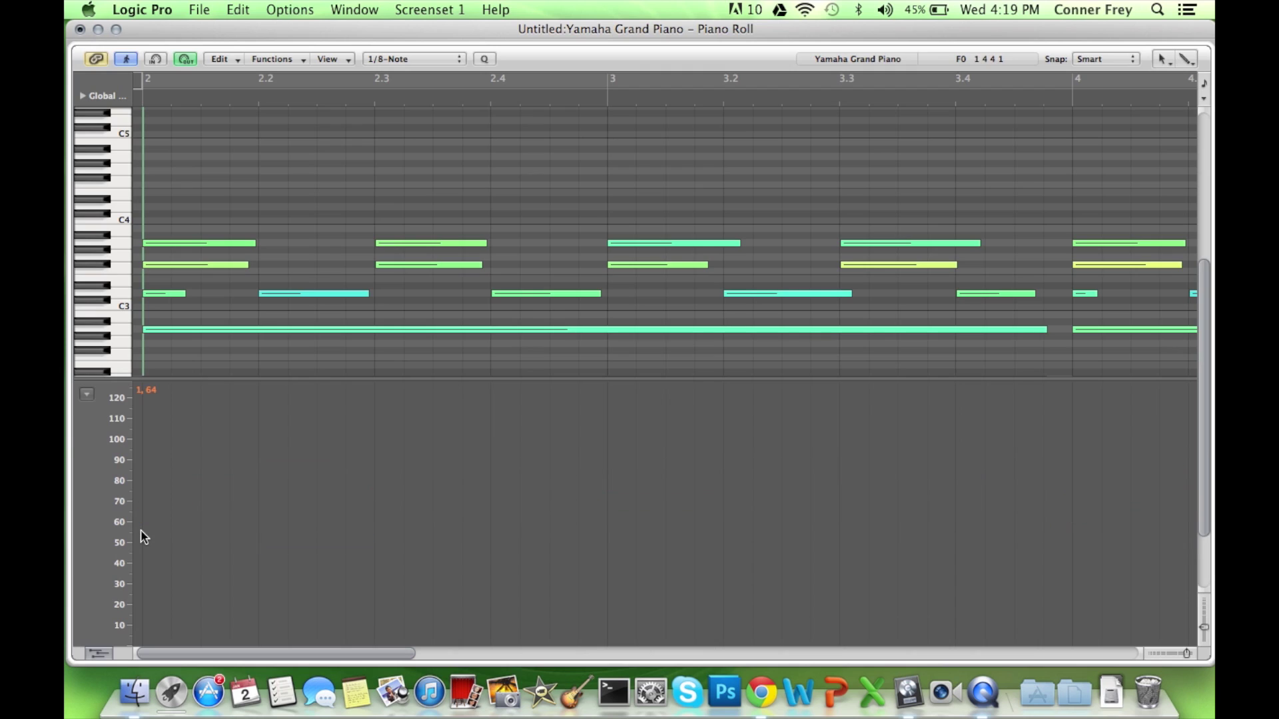
mouse_move(201, 427)
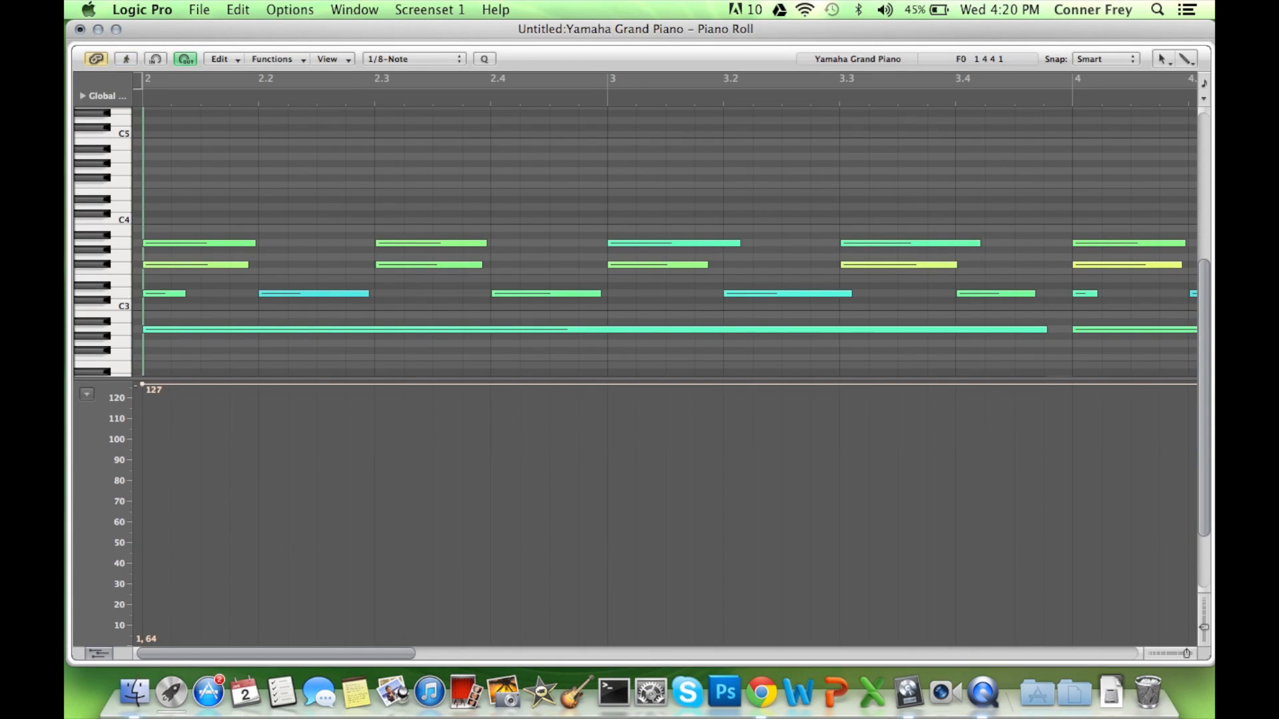
left_click(125, 59)
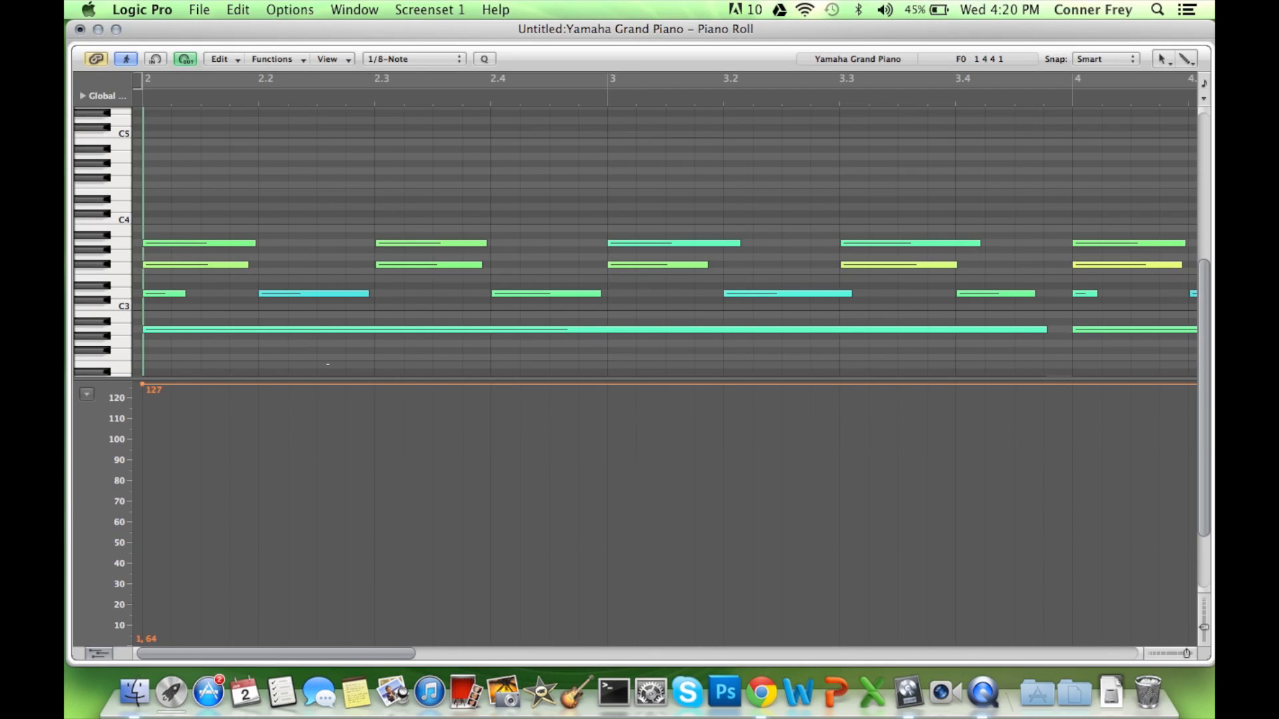
mouse_move(307, 398)
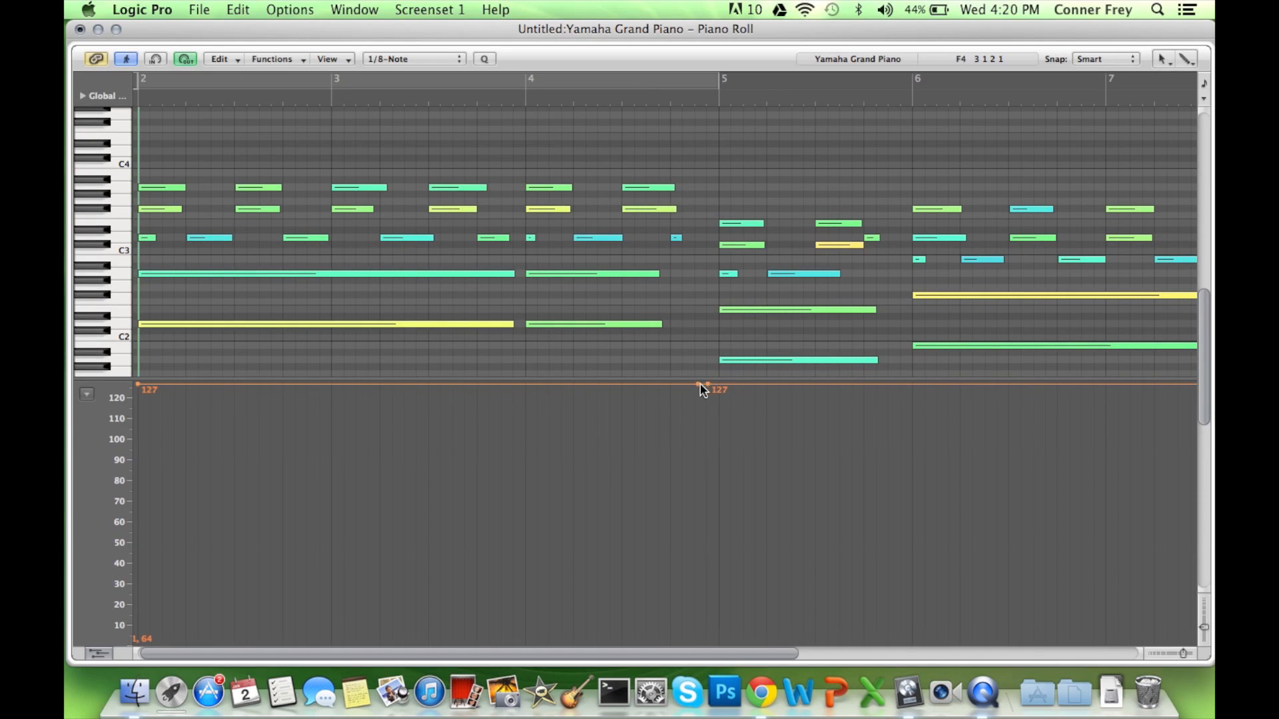
Drop sustain to 0 just before bars 5, 6 and 8, returning to 127 after each lift.
left_click(704, 383)
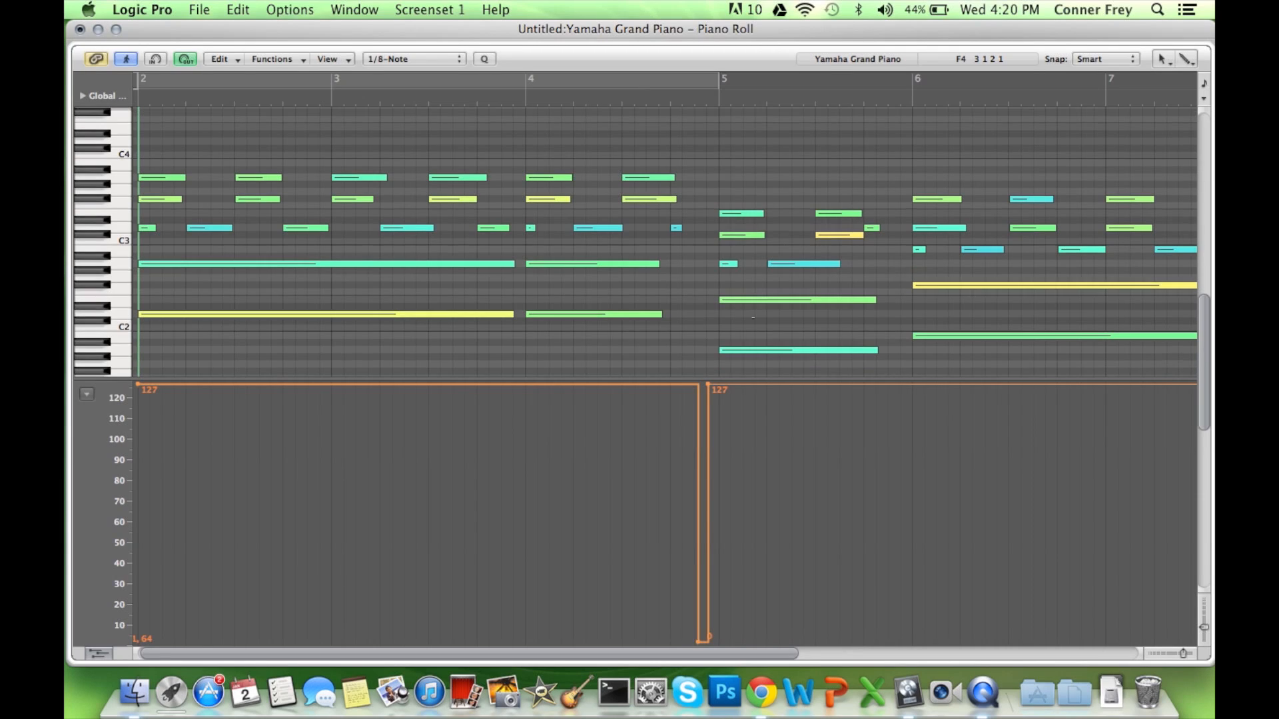
scroll("right", 3)
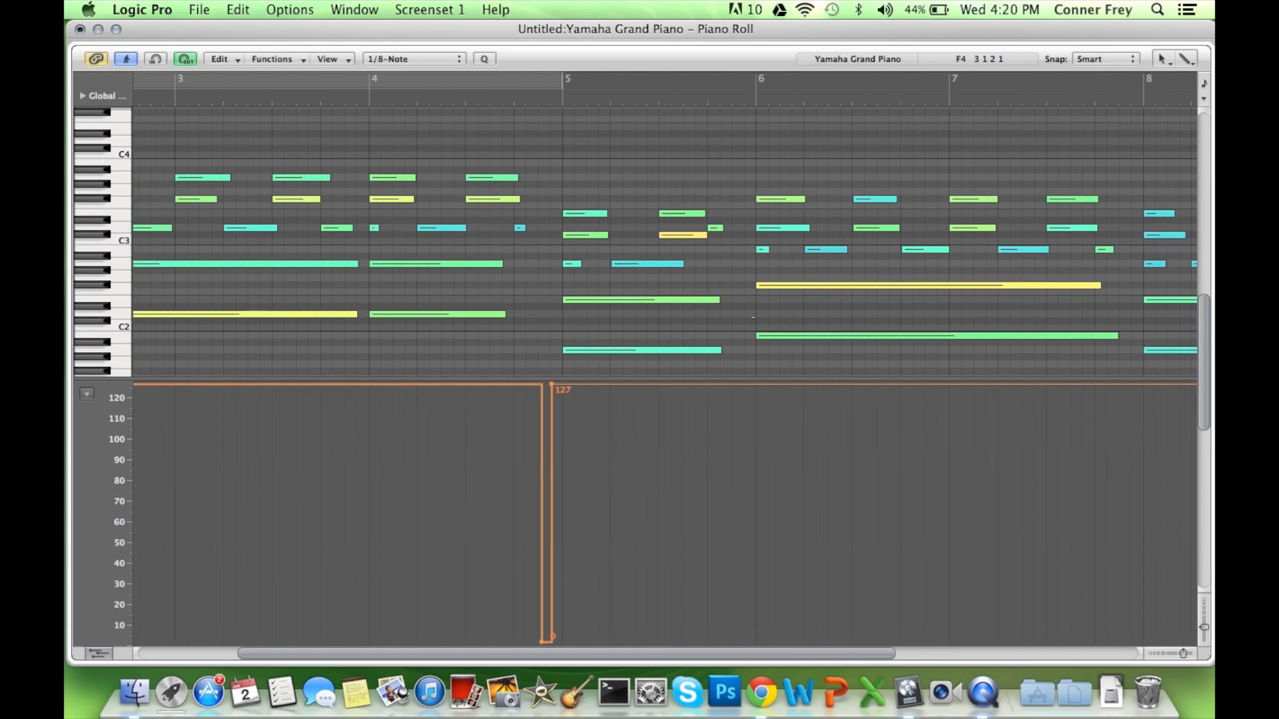
left_click(740, 384)
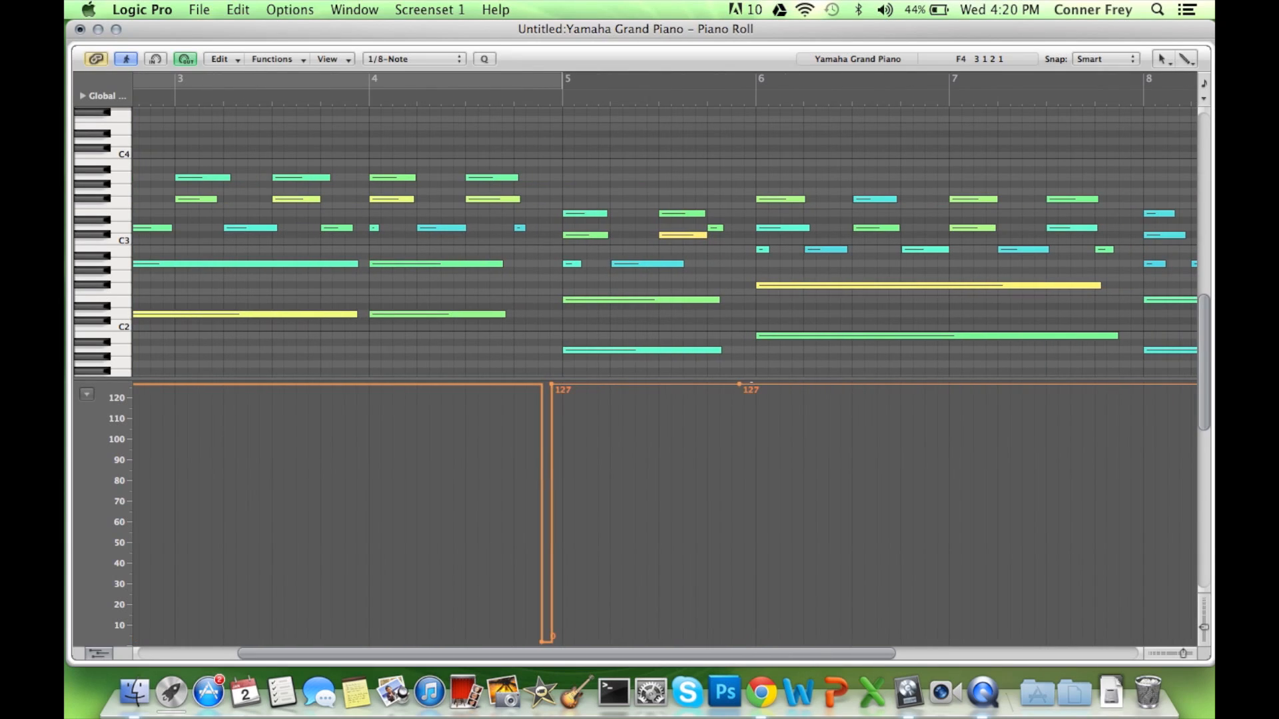
mouse_move(737, 398)
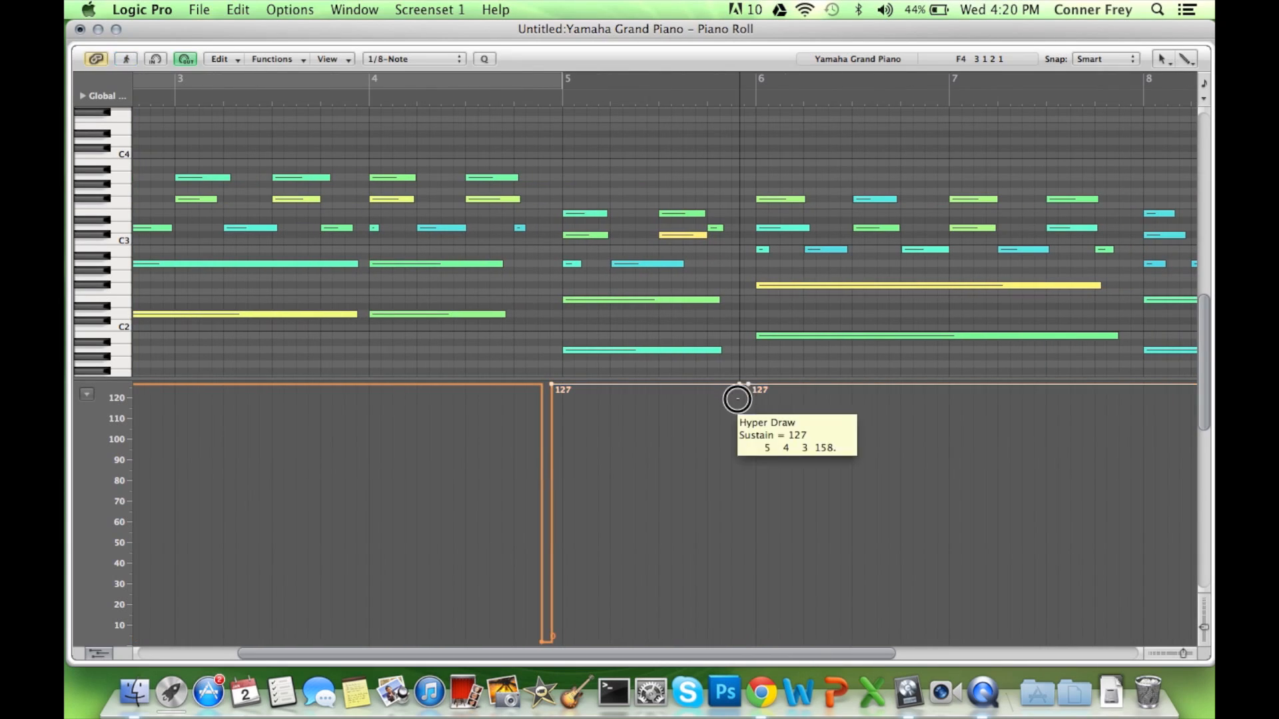
left_click(740, 399)
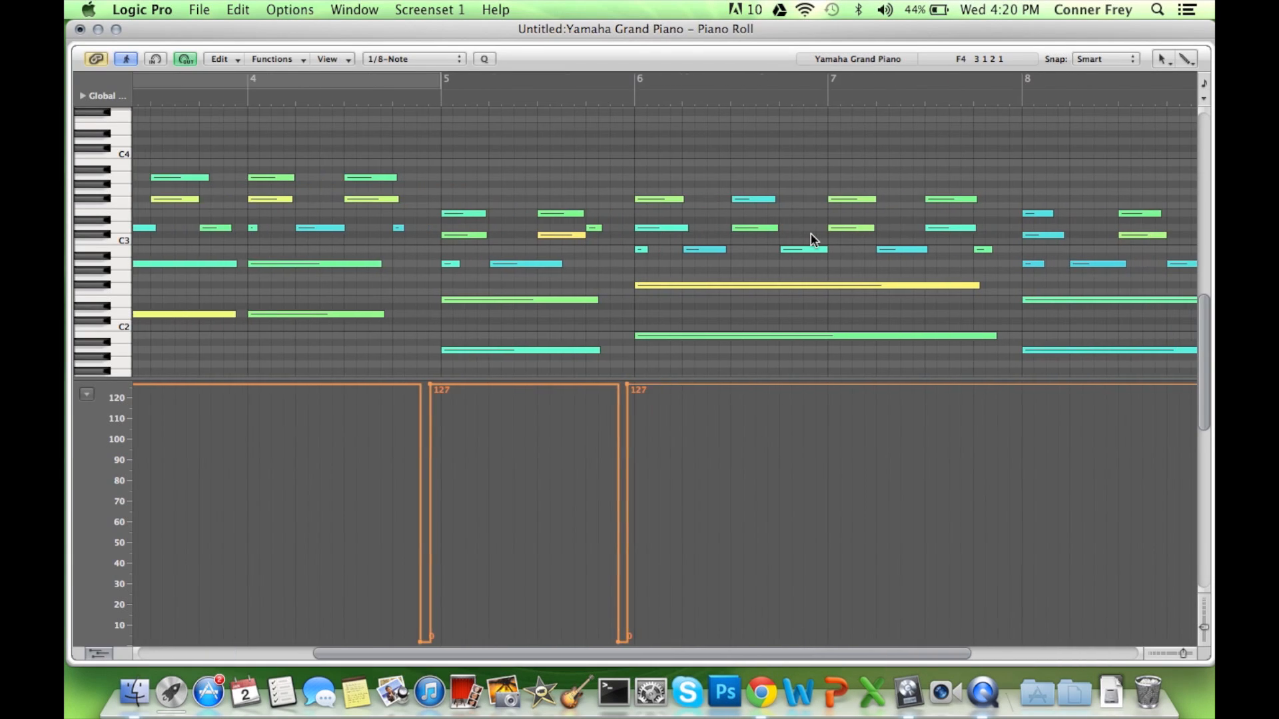
scroll("right", 3)
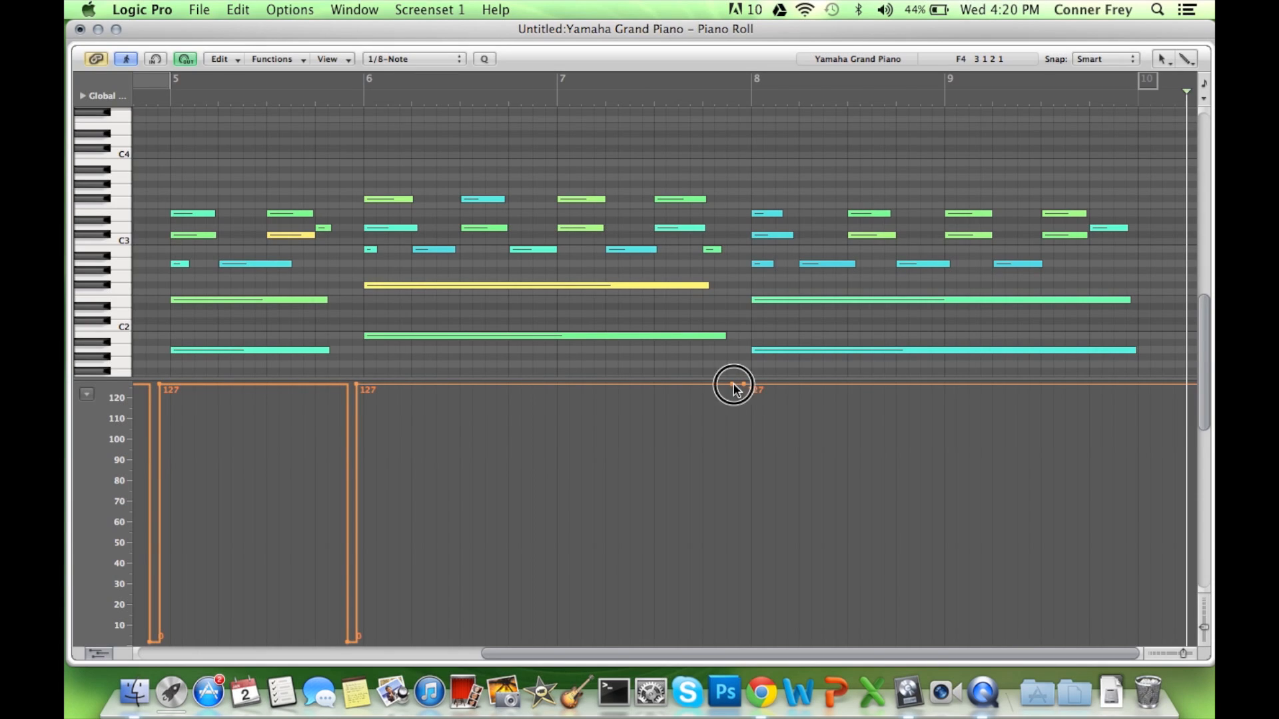
left_click(743, 388)
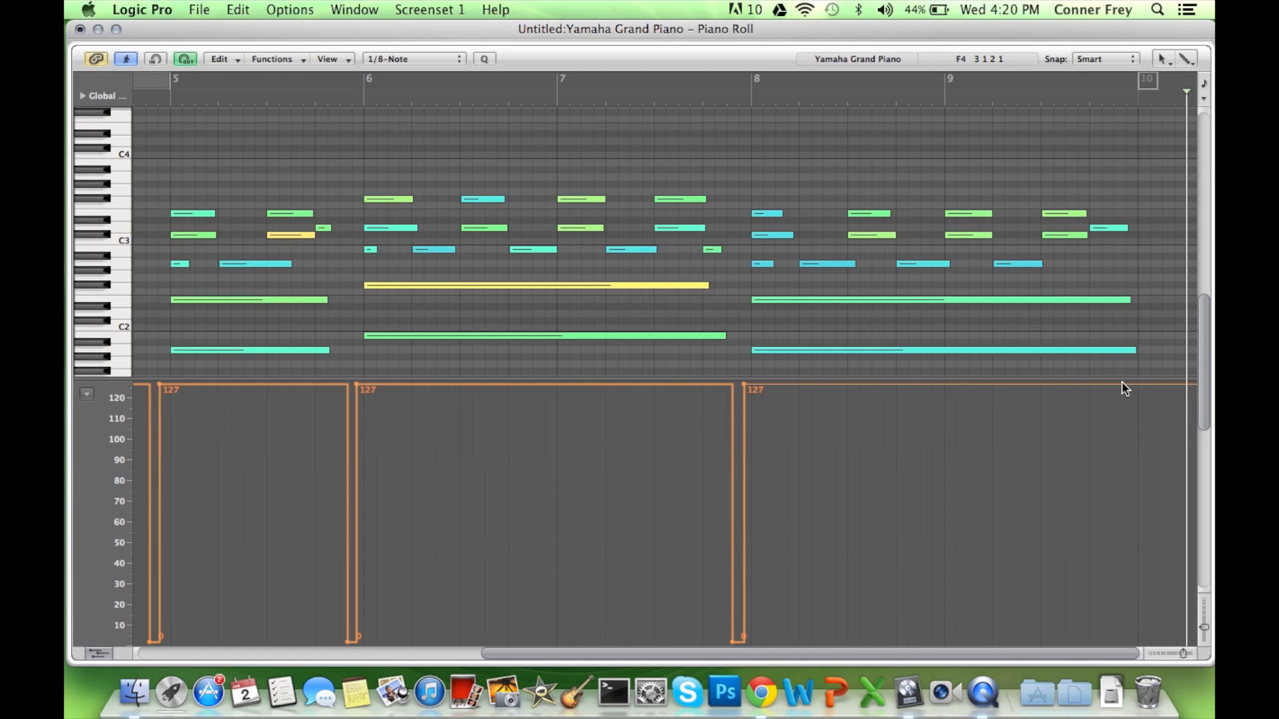
left_click(1123, 383)
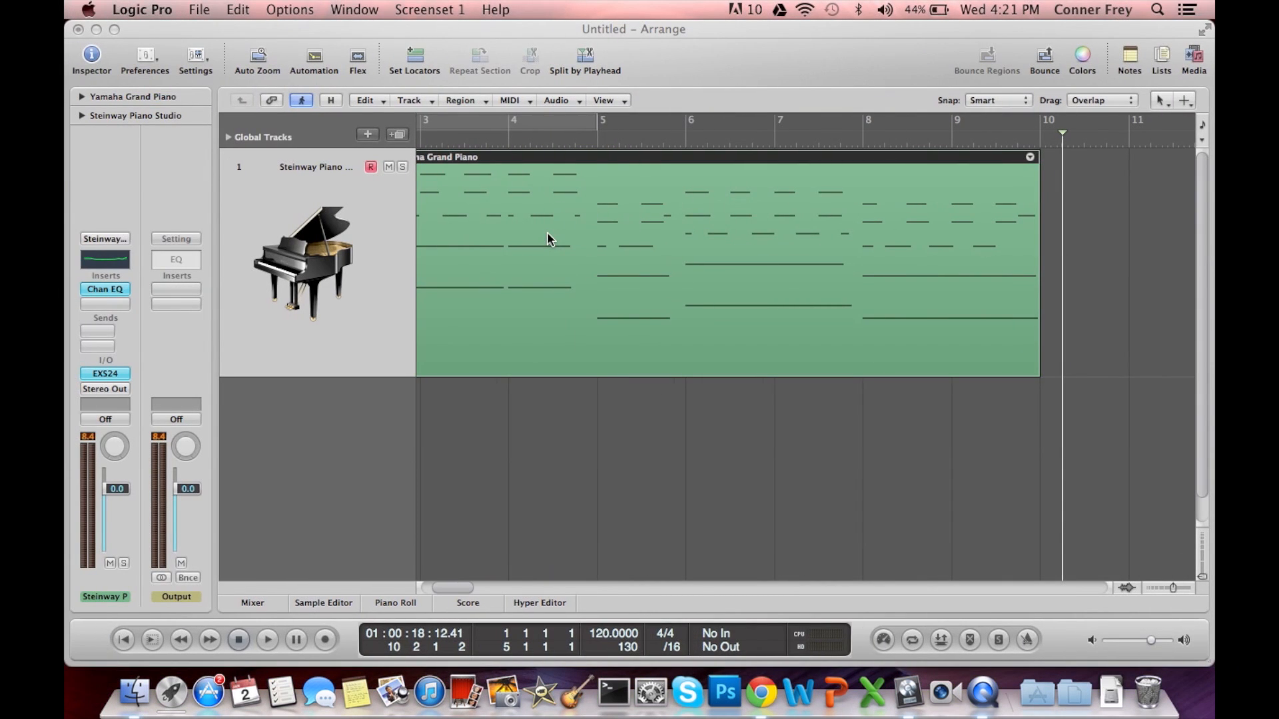
Scroll the view across the piano region after leaving the controller lane.
scroll("right", 3)
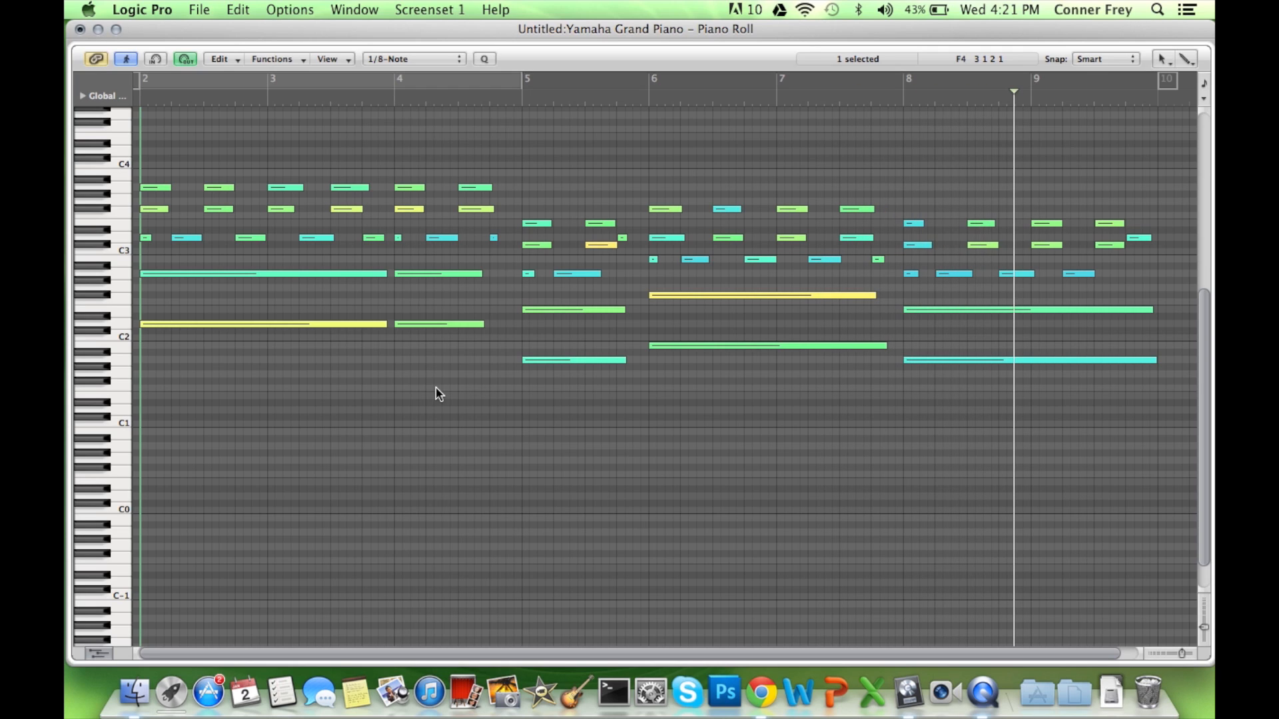
Scroll the Arrange view to show the full Yamaha Grand Piano region.
scroll("right", 3)
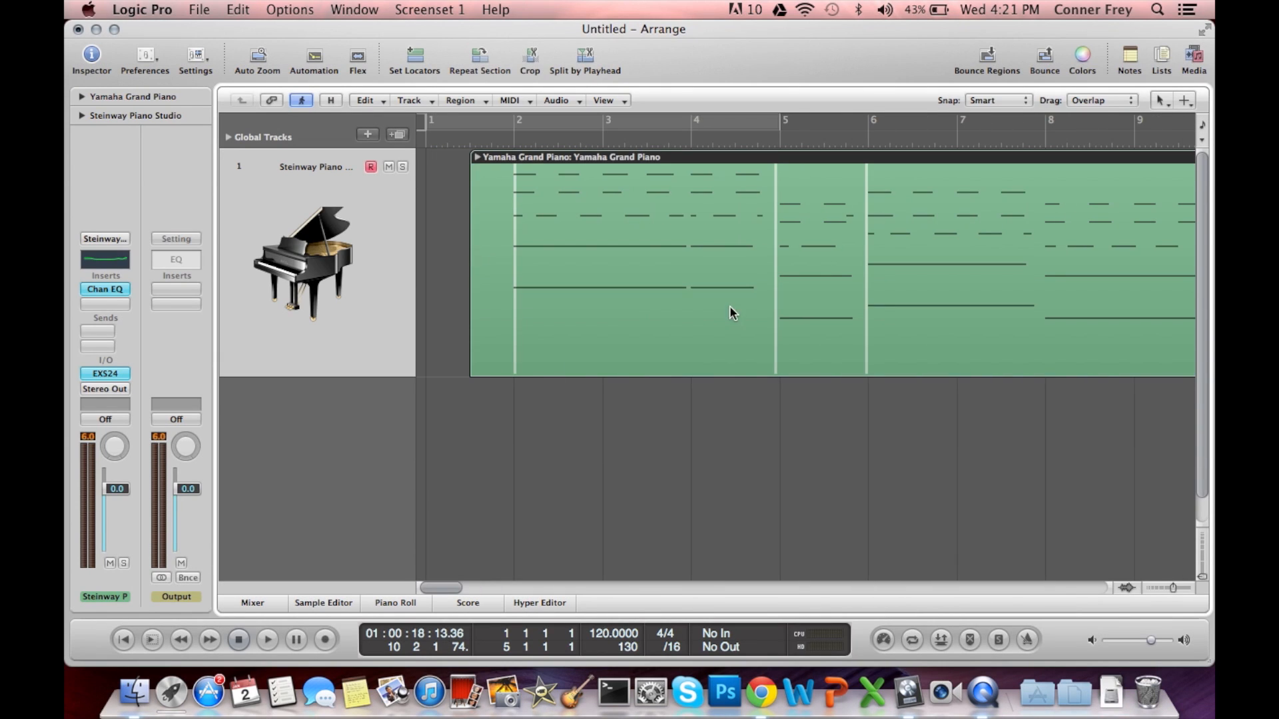
mouse_move(773, 220)
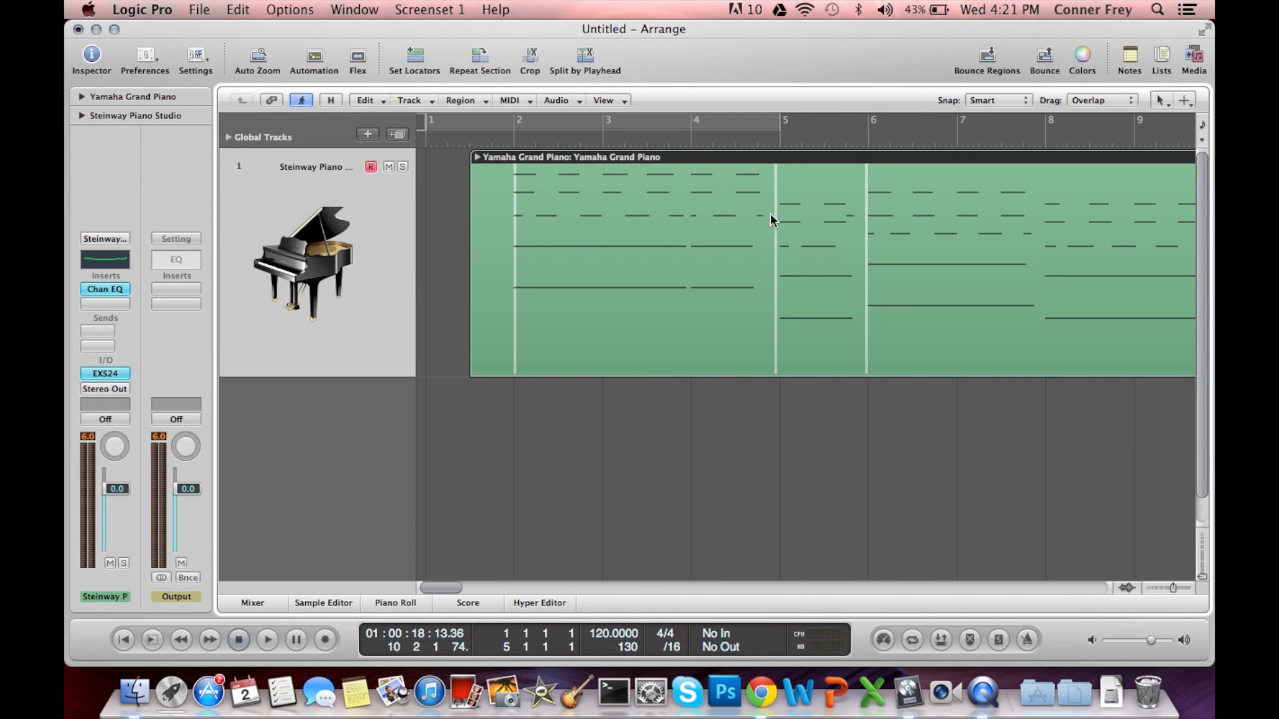
Scroll the Arrange area to reveal the white CC64 strips at bars 2, 5, 6 and 8.
scroll("right", 3)
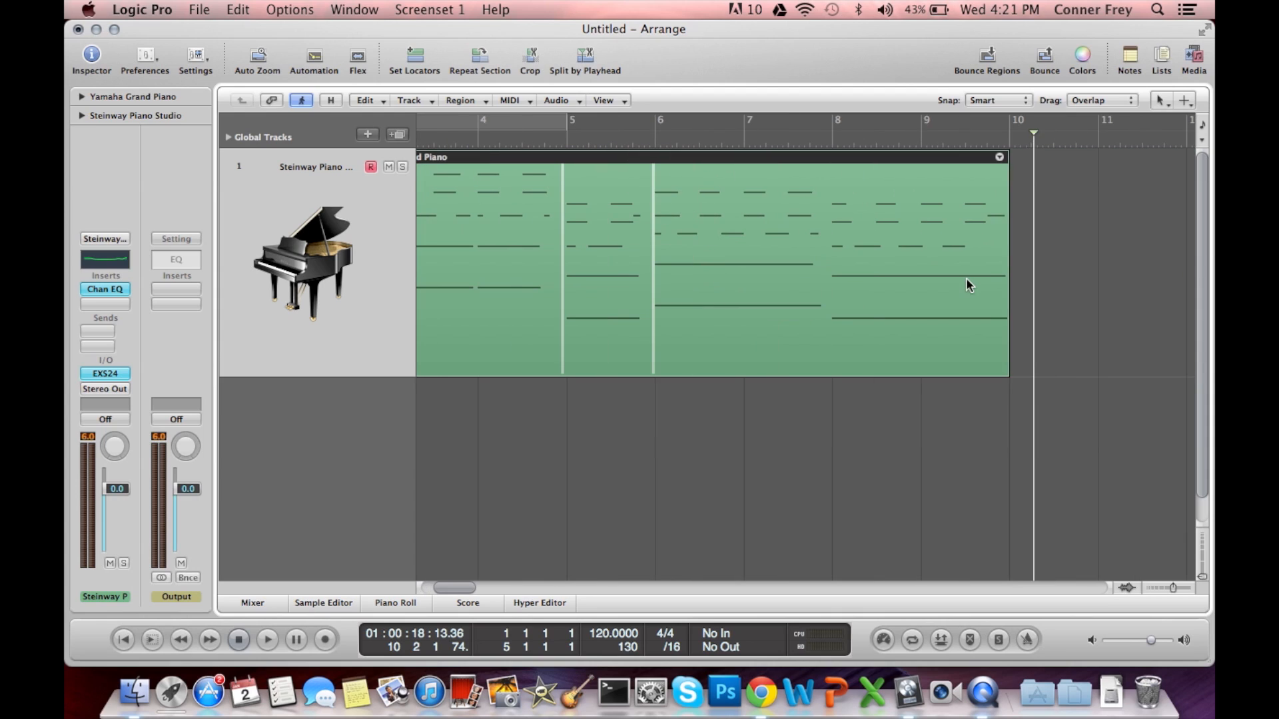
mouse_move(827, 296)
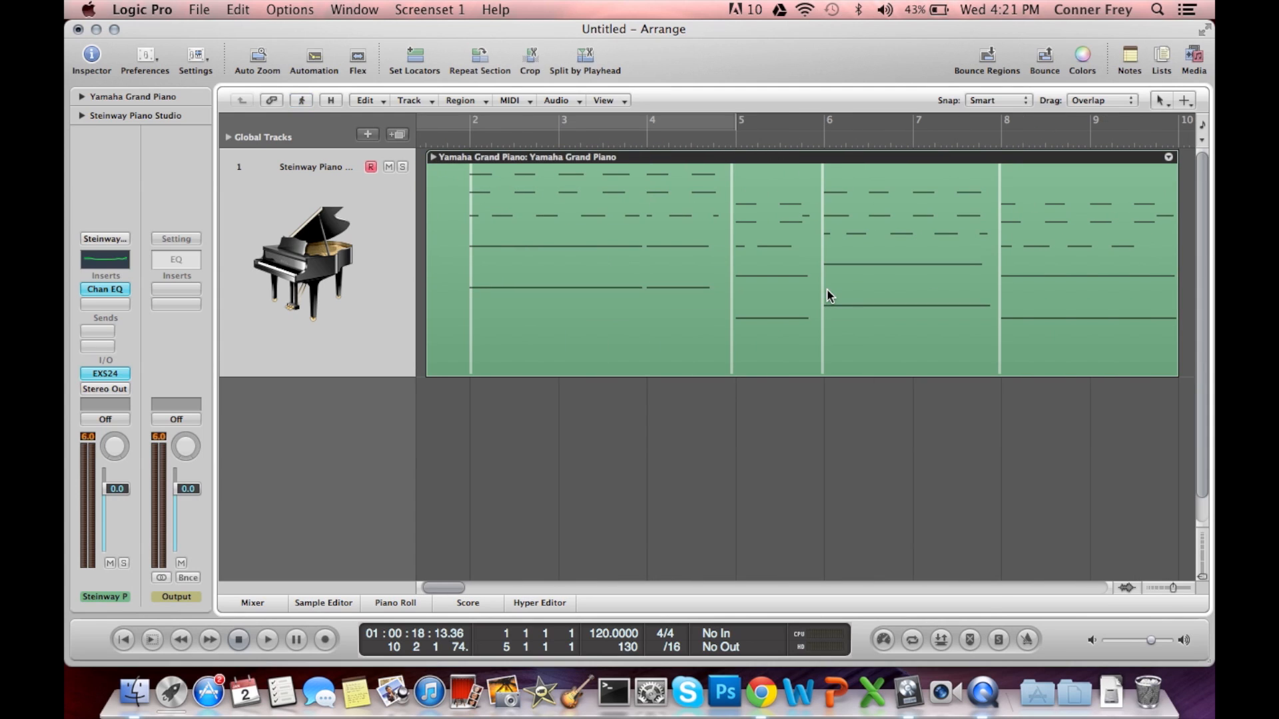
mouse_move(522, 421)
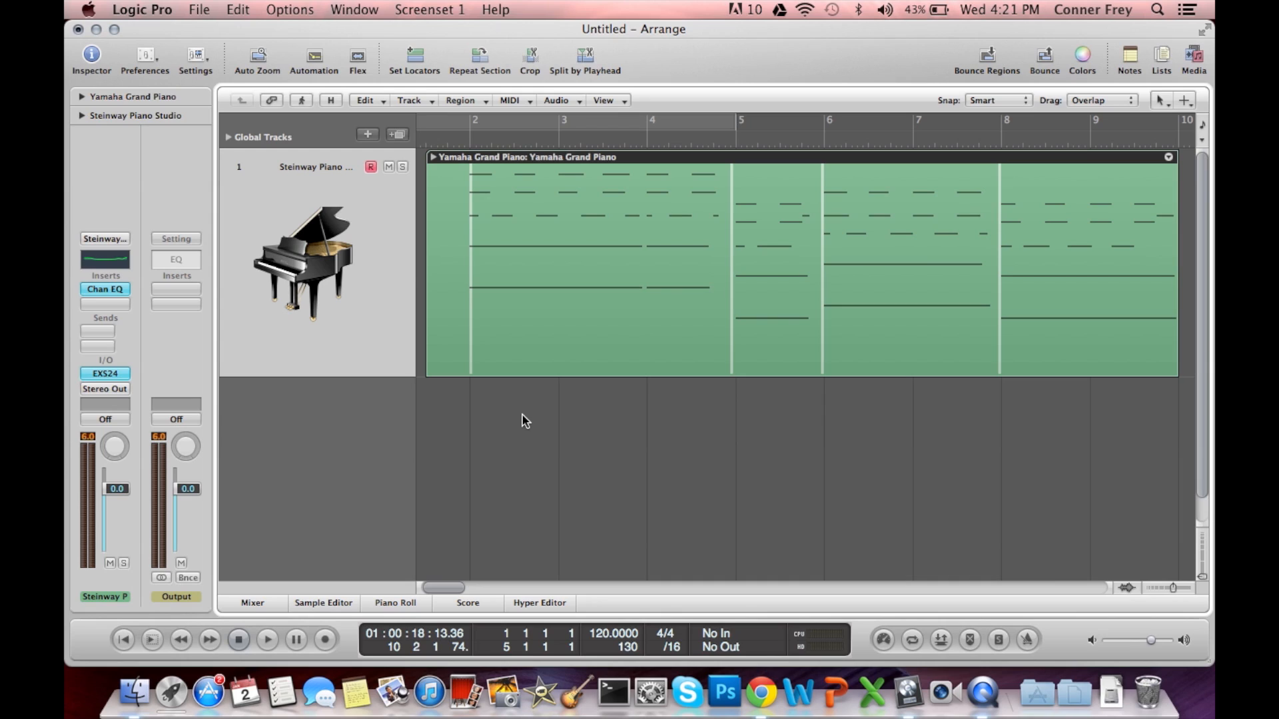